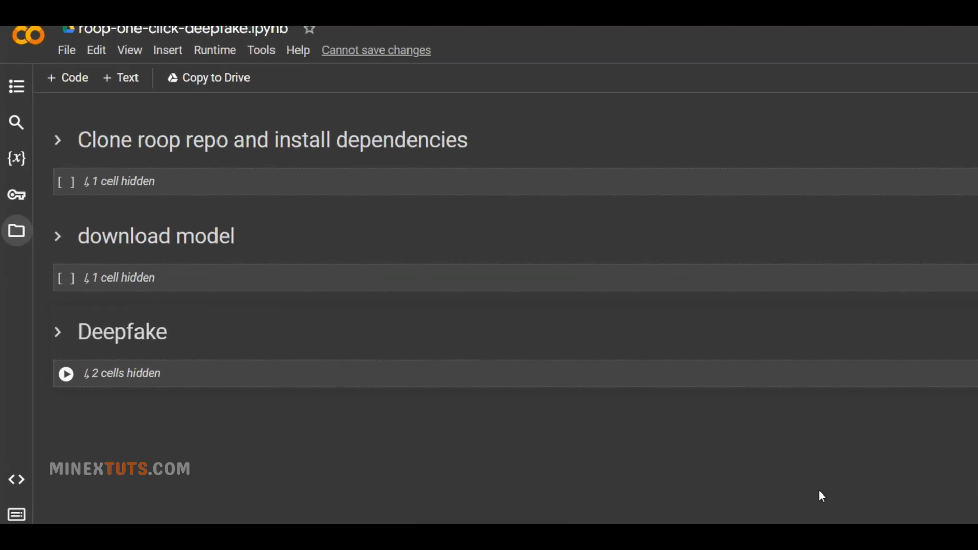
# Run the roop clone-and-install cell, then start the inswapper model download cell
pyautogui.click(65, 182)
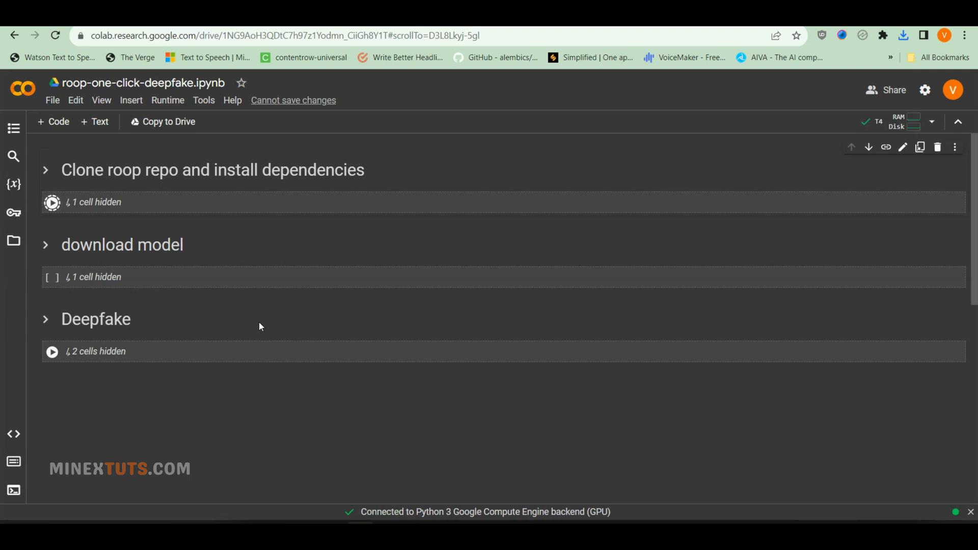
pyautogui.click(52, 201)
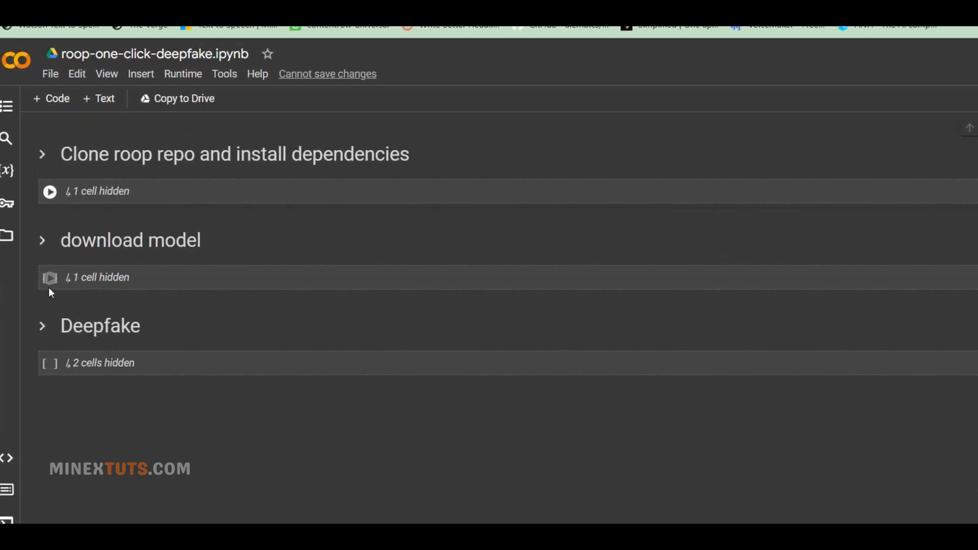
pyautogui.click(42, 154)
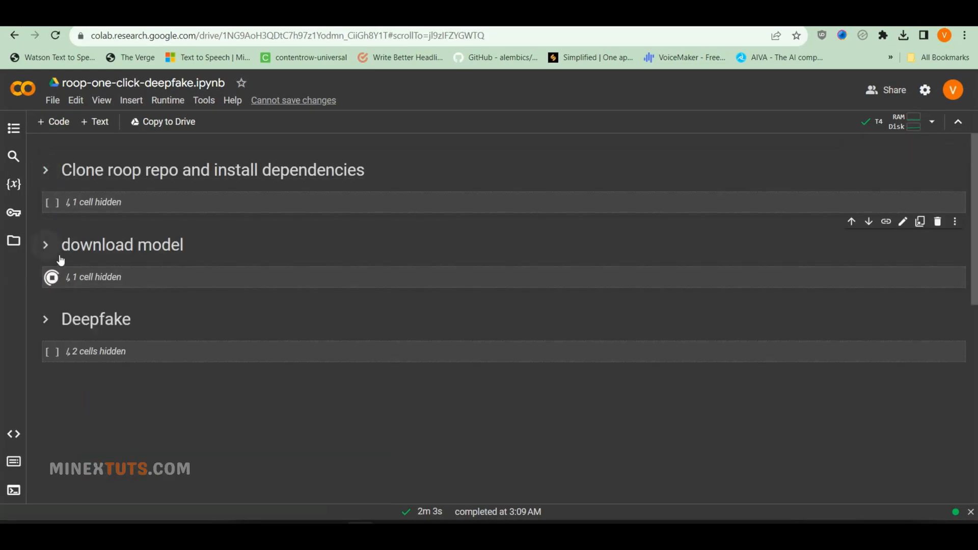
# Reveal the download output and start uploading the video and face image to session storage
pyautogui.click(44, 244)
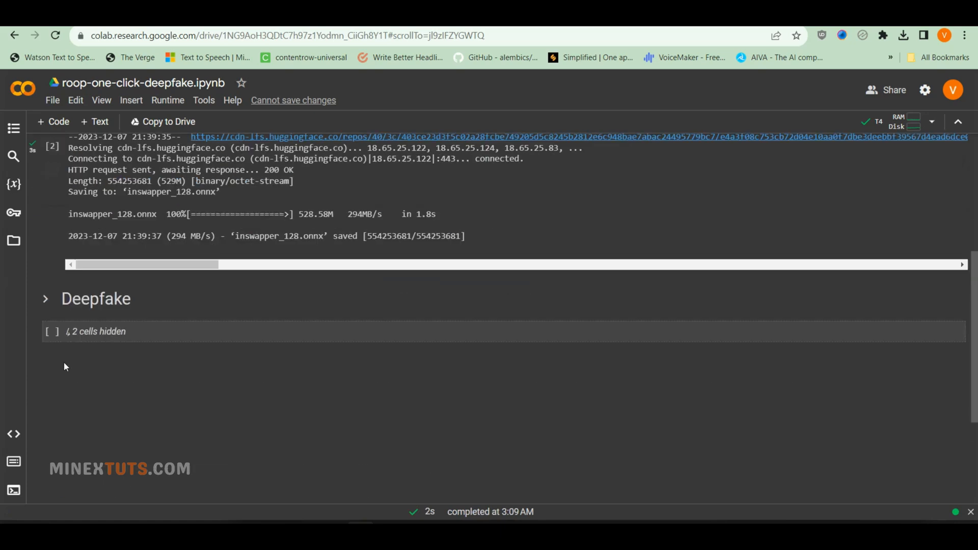
pyautogui.click(44, 298)
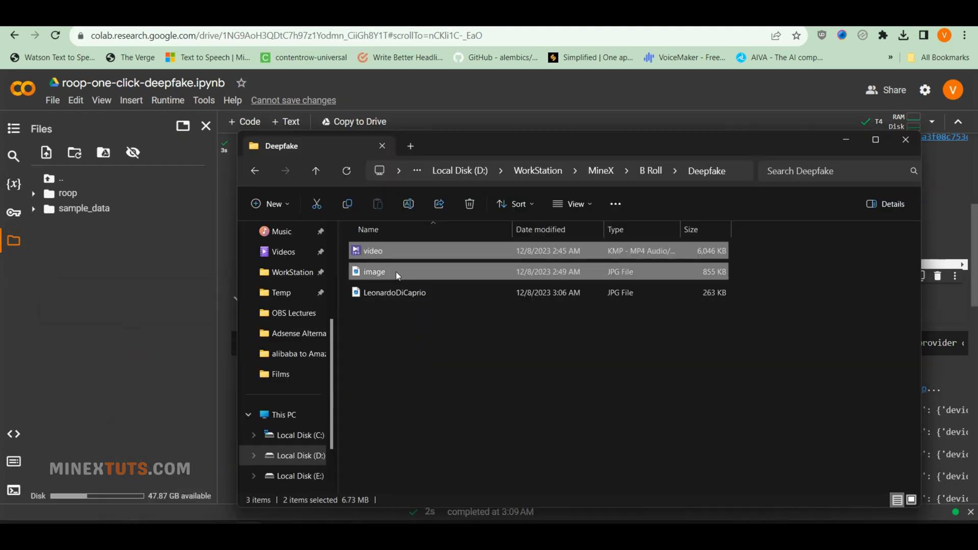
# Confirm uploading video.mp4 and LeonardoDiCaprio.jpg to the Colab session
pyautogui.click(905, 140)
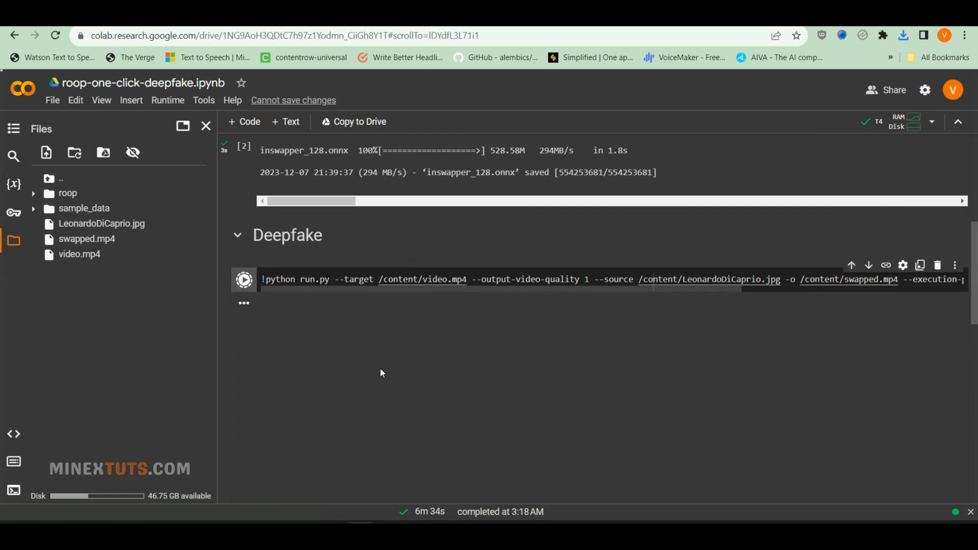
# Run the Deepfake run.py cell swapping LeonardoDiCaprio.jpg onto video.mp4
pyautogui.click(244, 279)
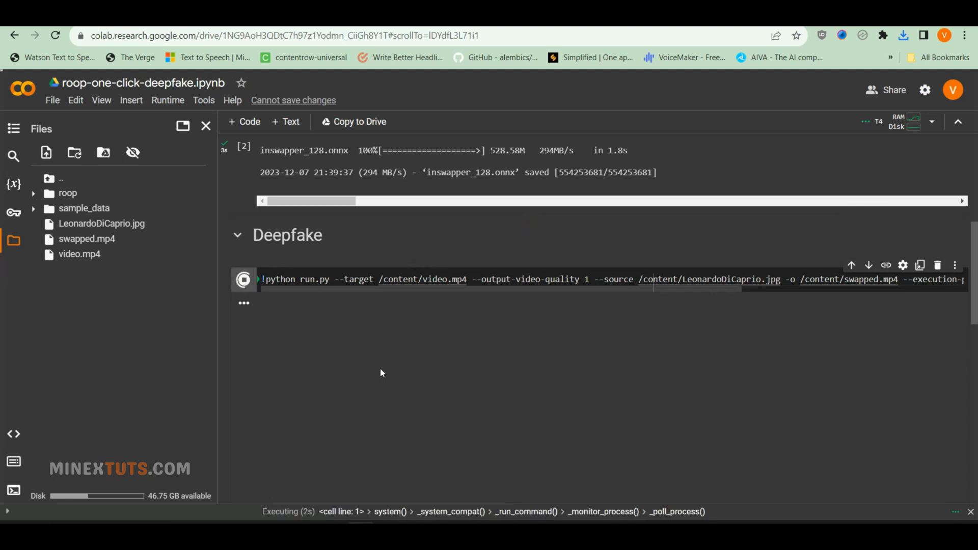
pyautogui.moveTo(388, 369)
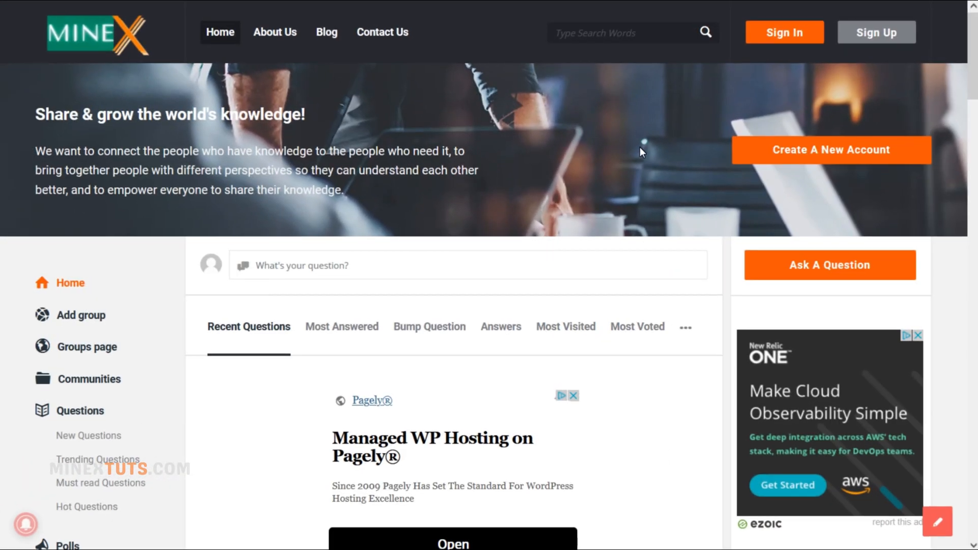
# Bring up the MineX 'Ask A Question' form and review its fields
pyautogui.click(829, 265)
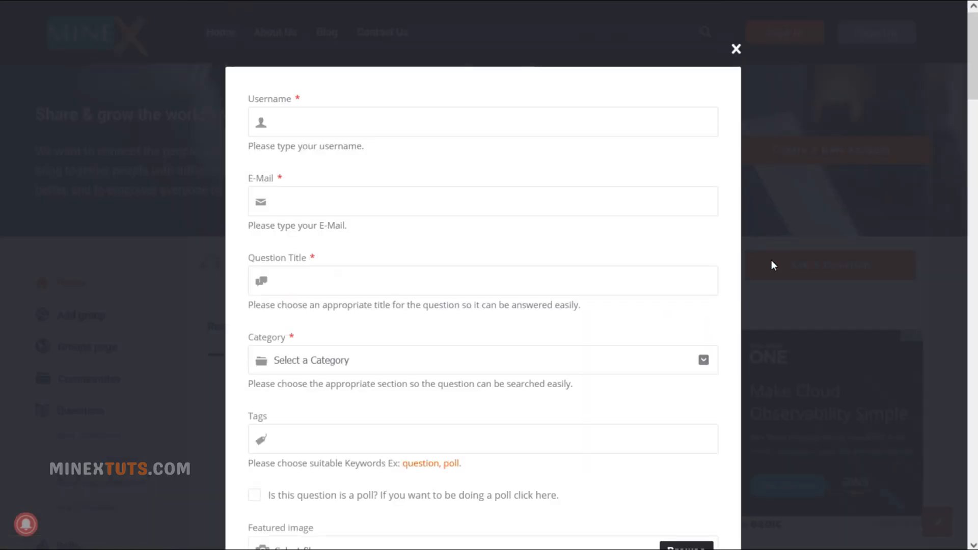
pyautogui.scroll(-3)
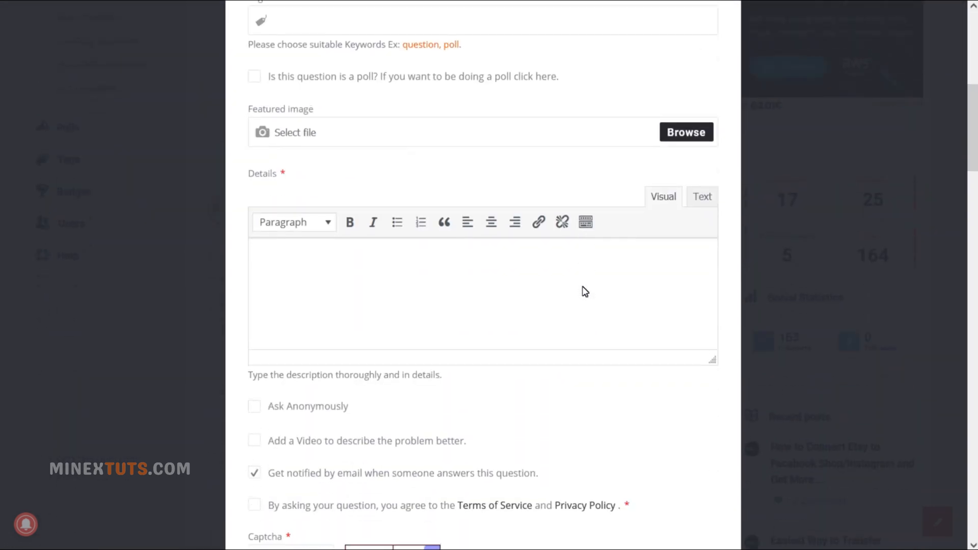